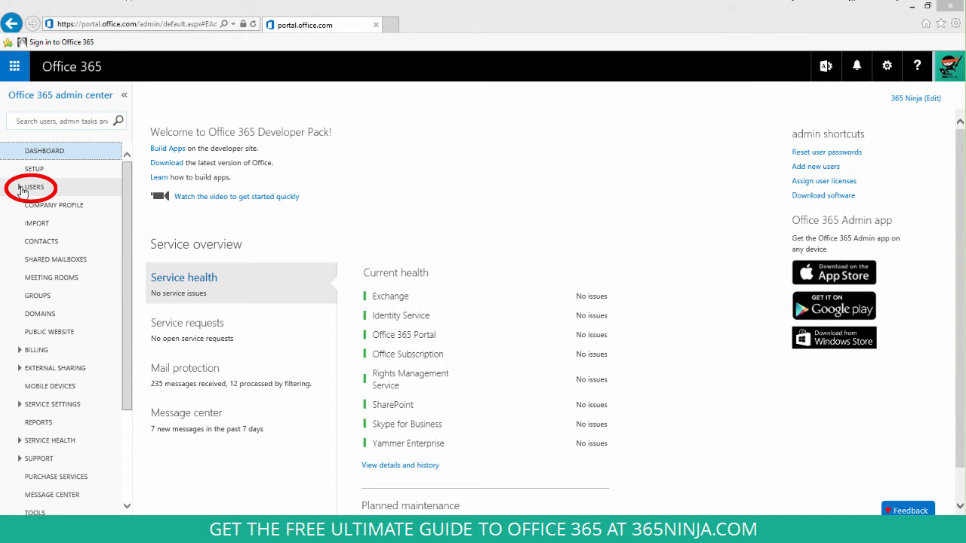
Step: Show the Active Users list from the Users section of the admin center
click(34, 187)
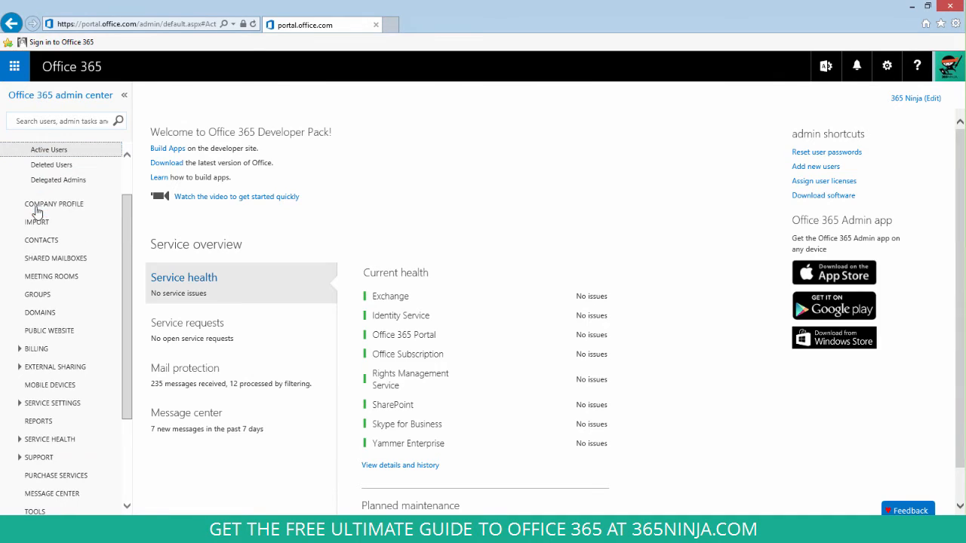
click(47, 149)
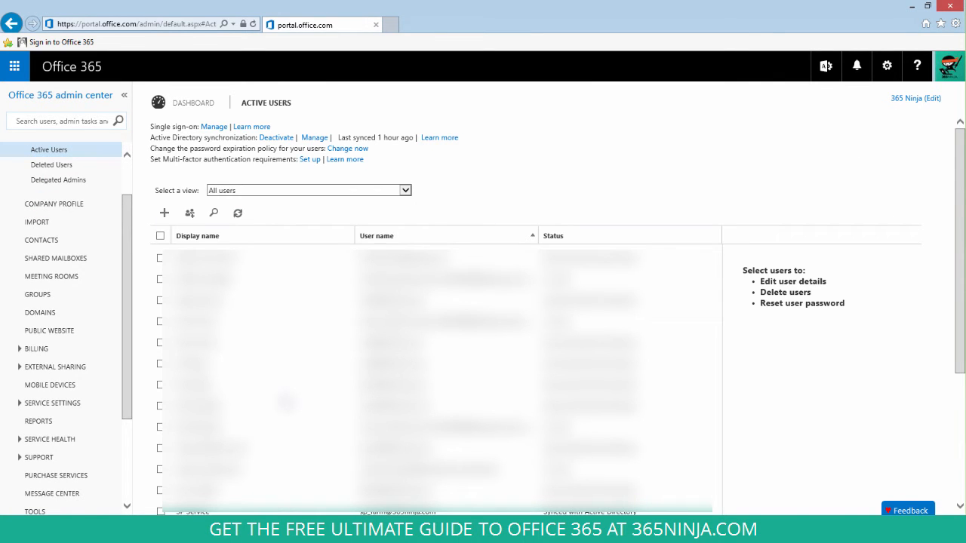
Step: Select user Test1 Tim and bring up the Delete user confirmation panel
scroll(down, 3)
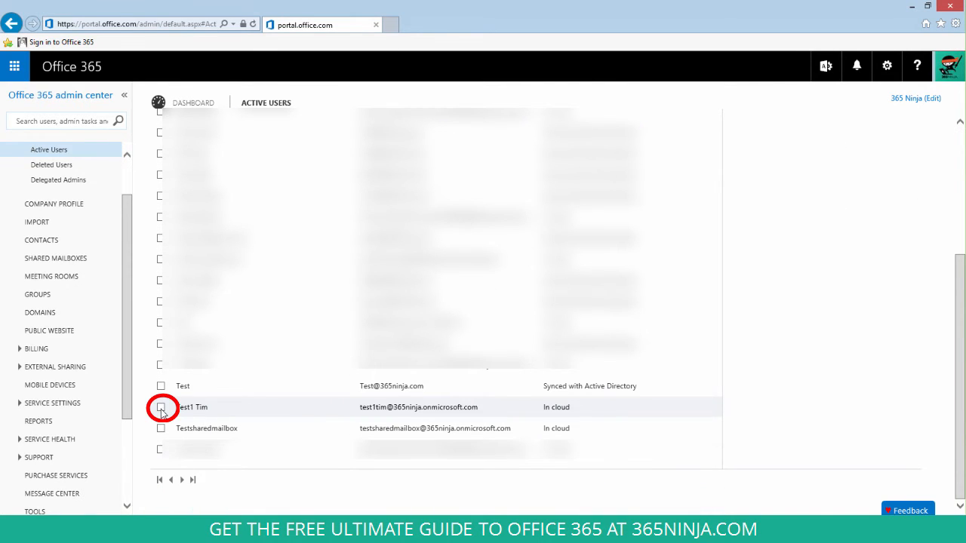
click(160, 407)
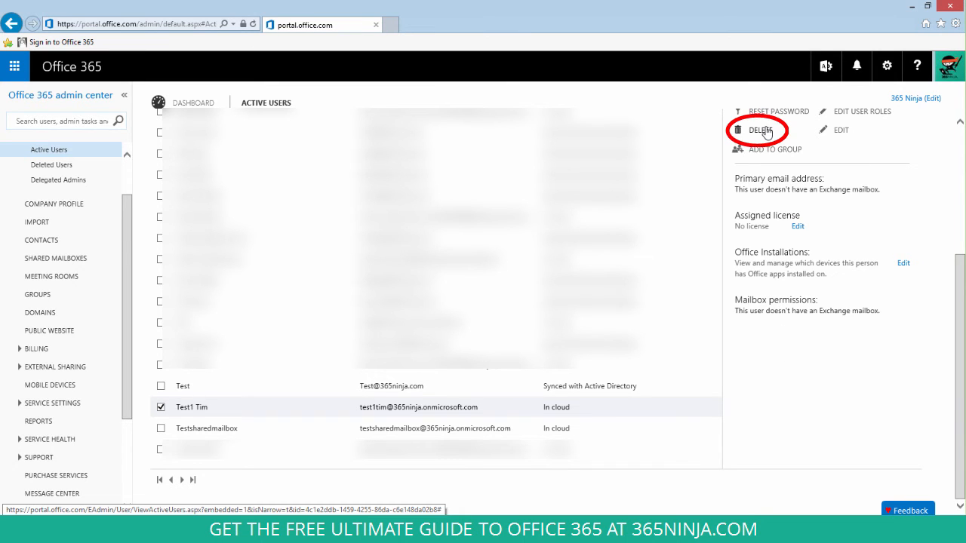
click(761, 130)
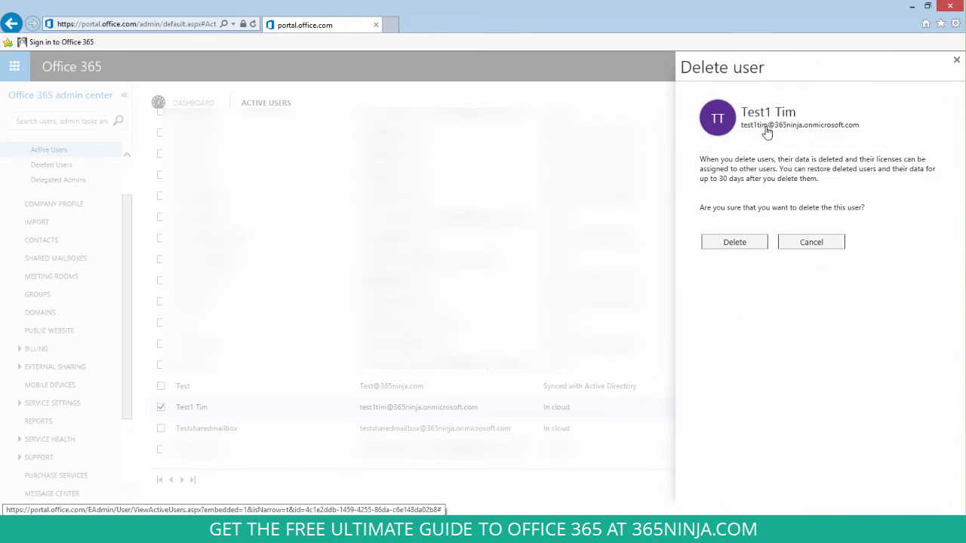